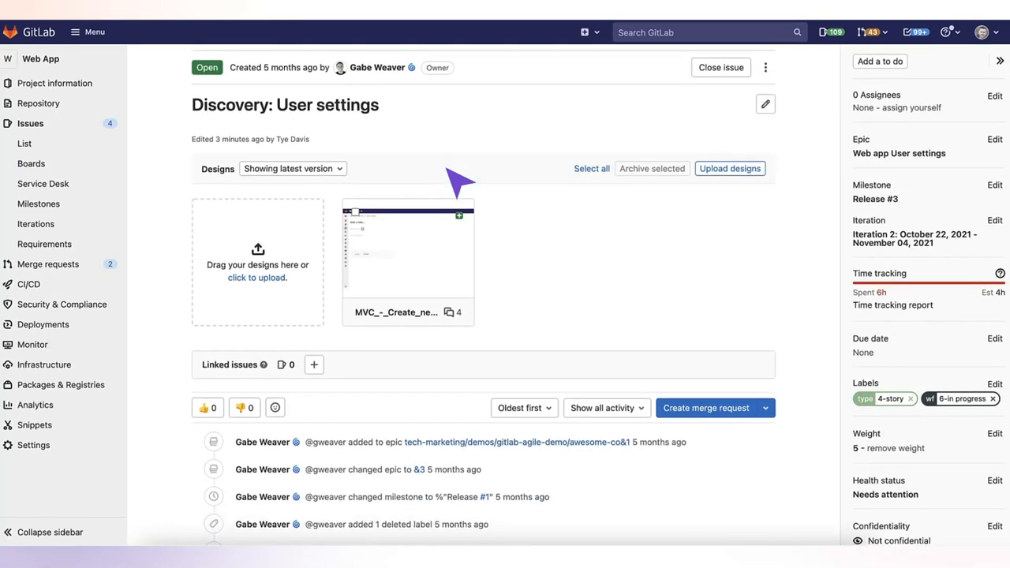
- Set the issue's time estimate to 8h via the /estimate quick action
scroll(down, 3)
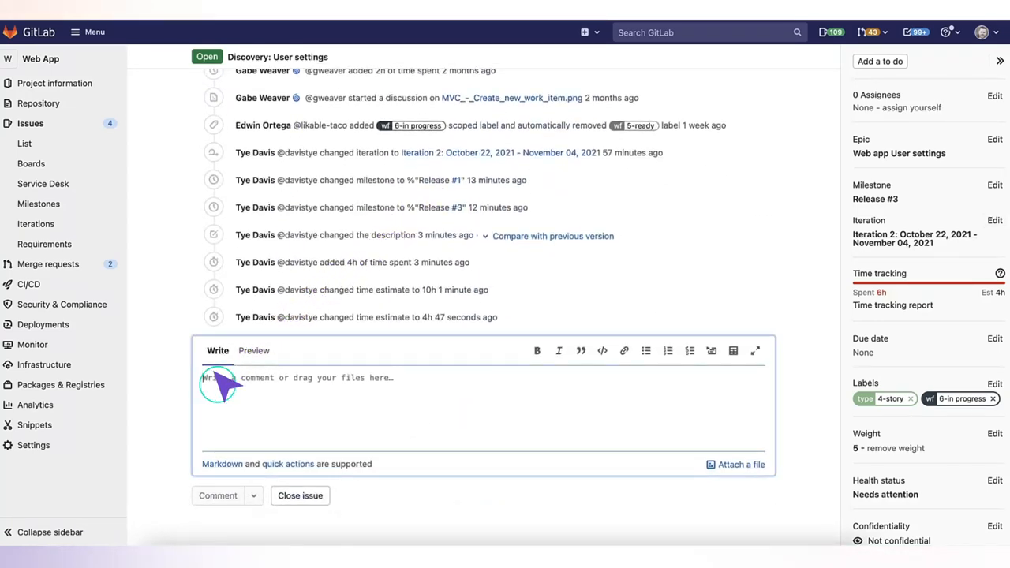
text(/estimate 8h)
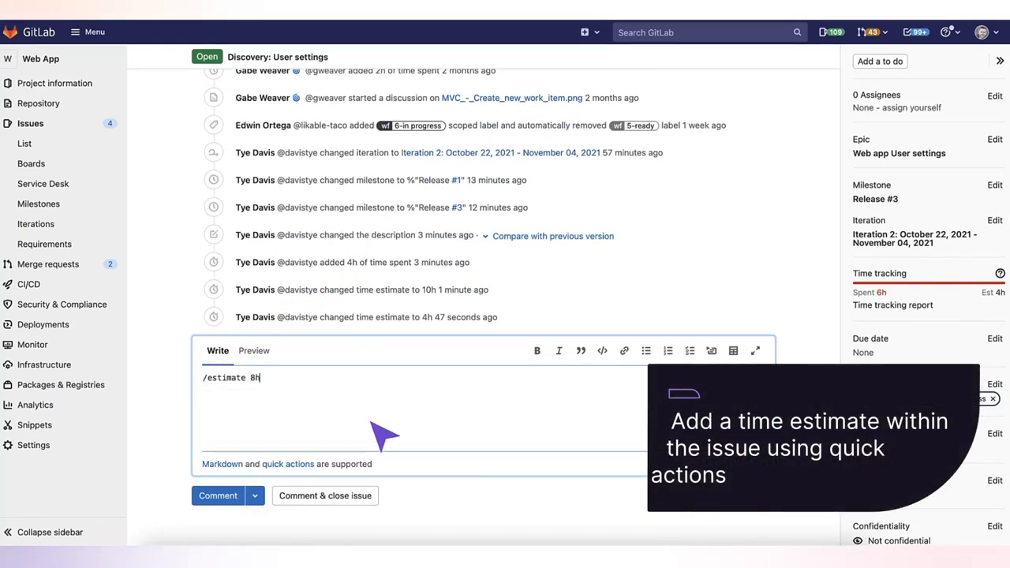
click(218, 495)
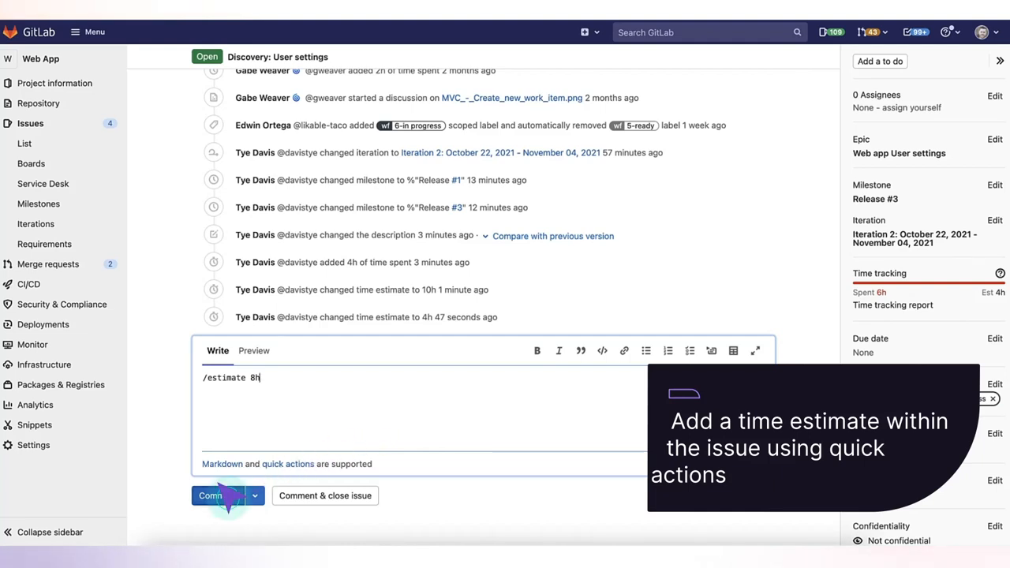
- Log 2h of spent time on the issue via the /spend quick action
click(210, 495)
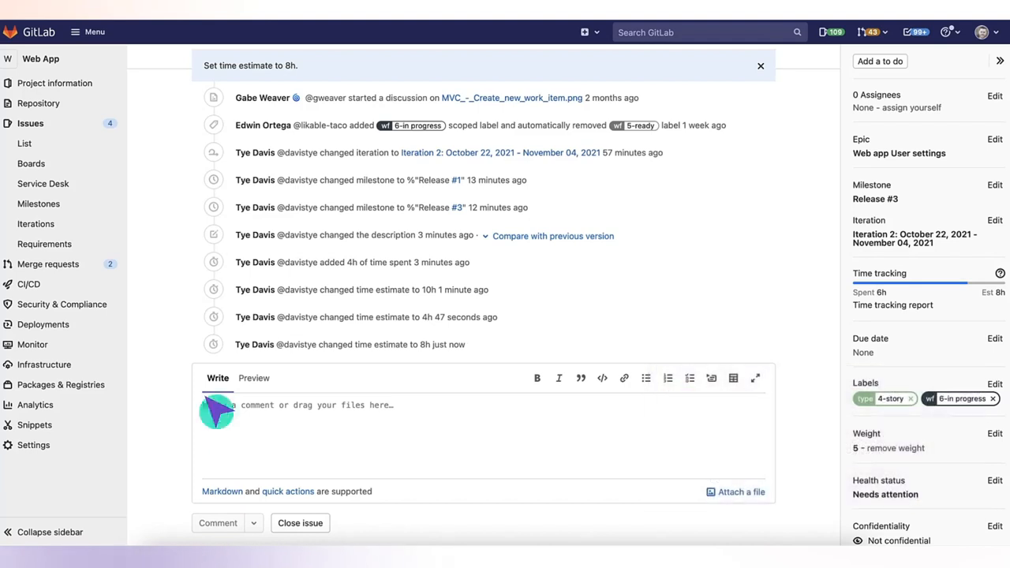
text(/spend)
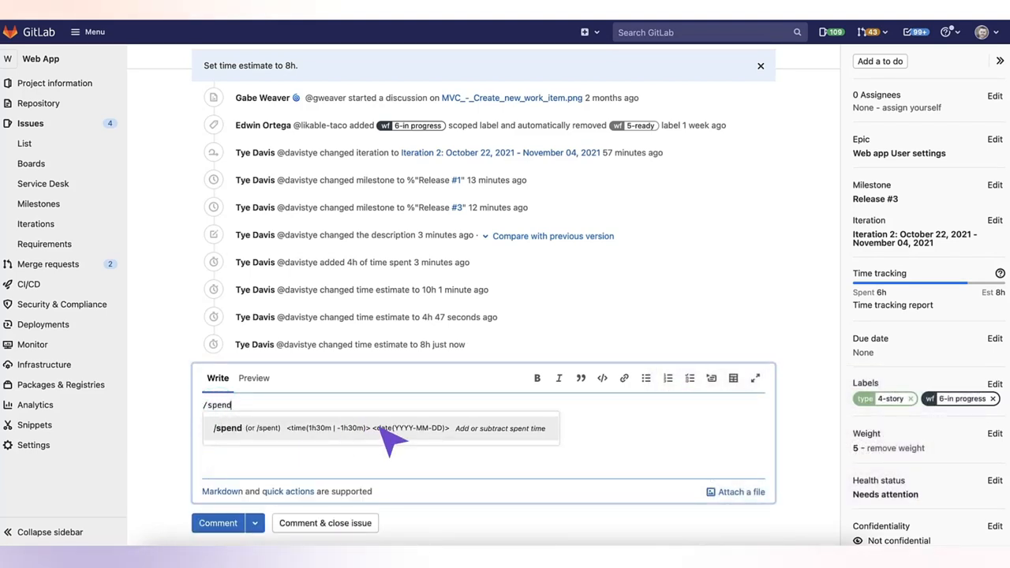
text(2h)
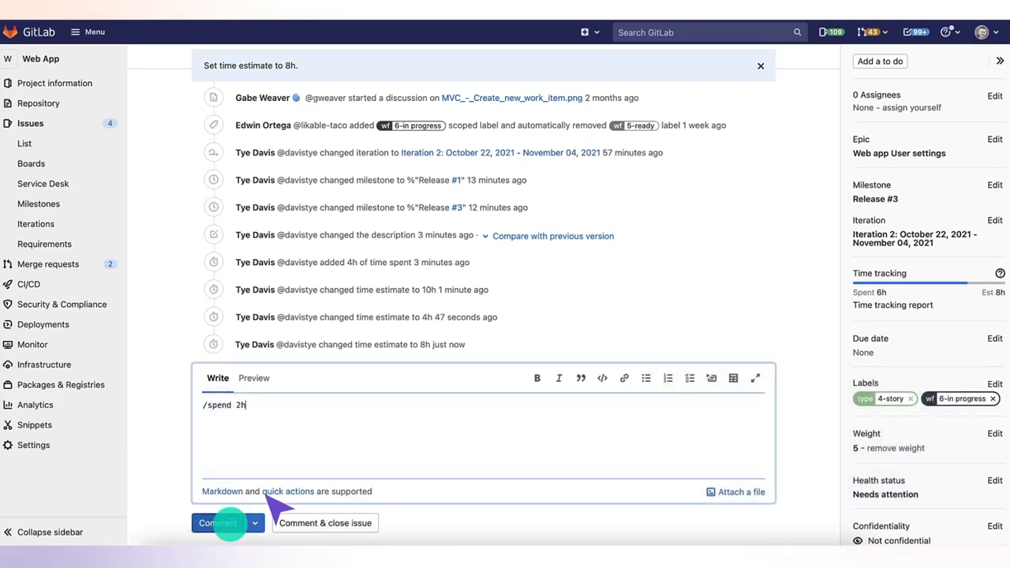
click(218, 524)
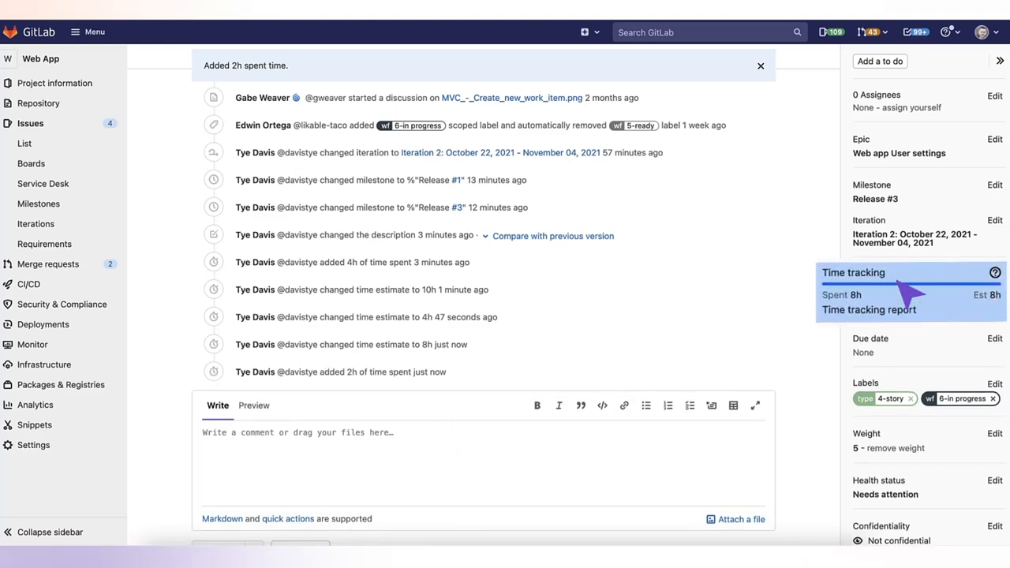
- Start uploading a design image to the issue, bringing up the file picker
scroll(down, 3)
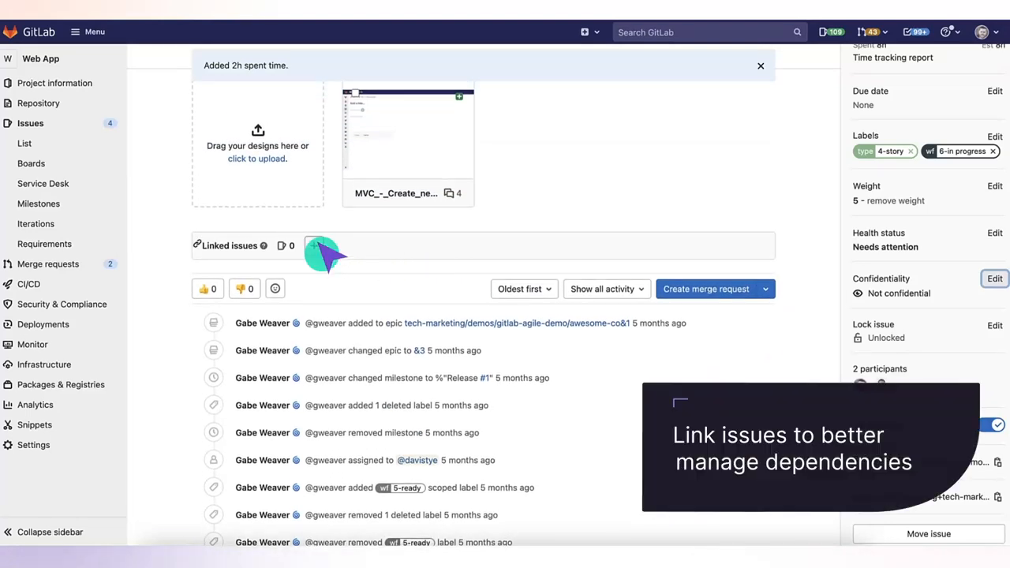
click(314, 247)
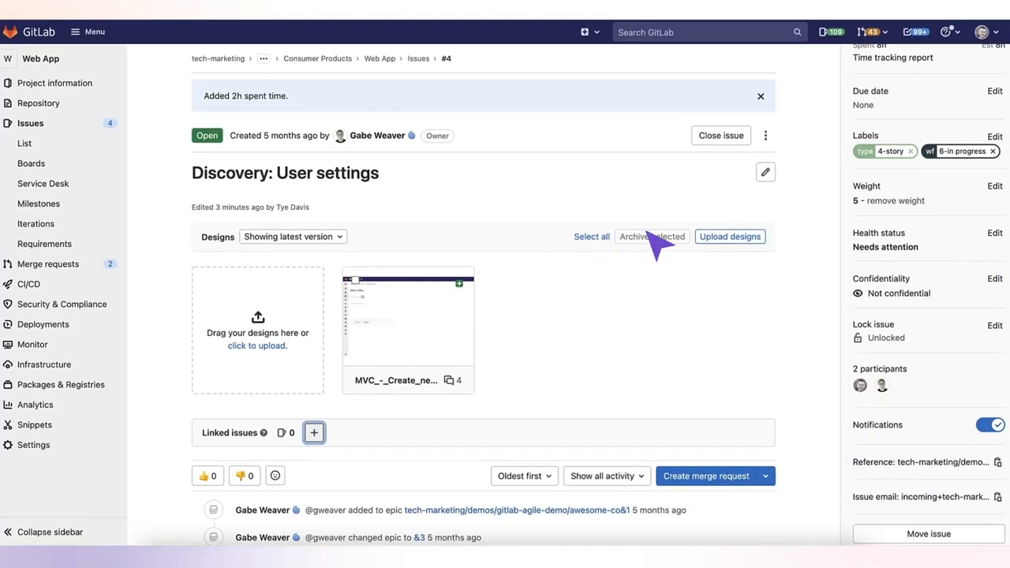
click(729, 236)
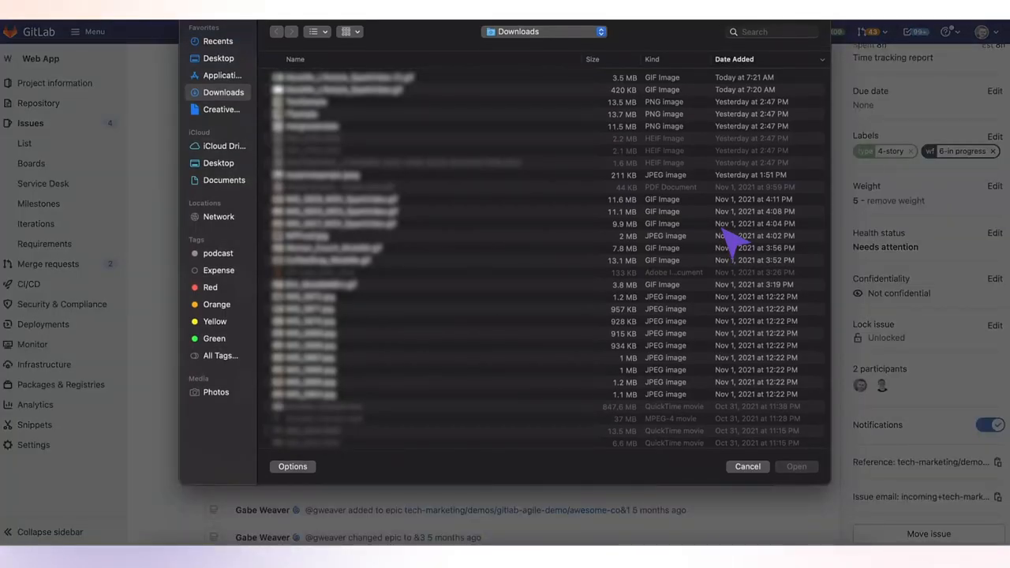
mouse_move(746, 427)
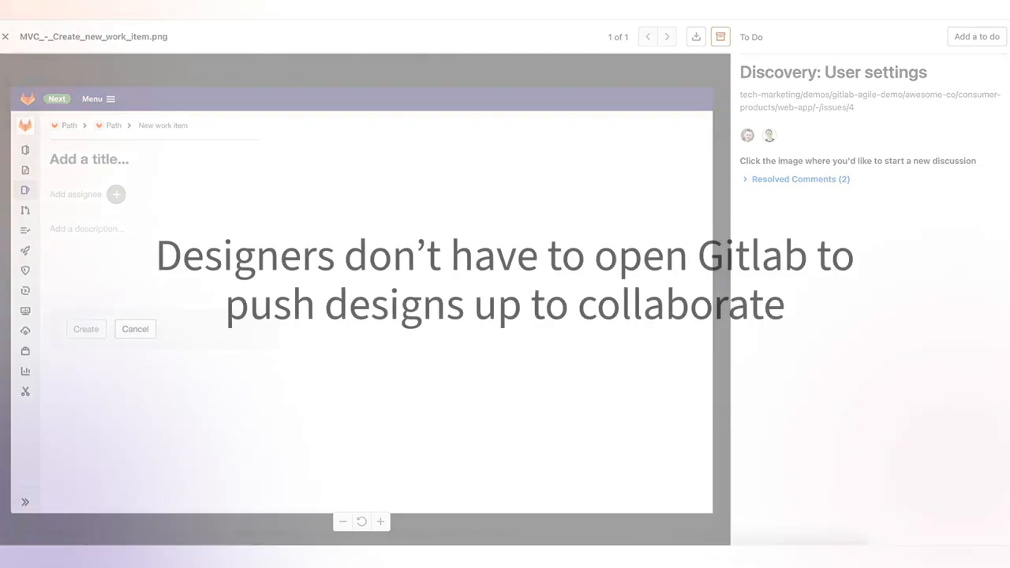
click(404, 275)
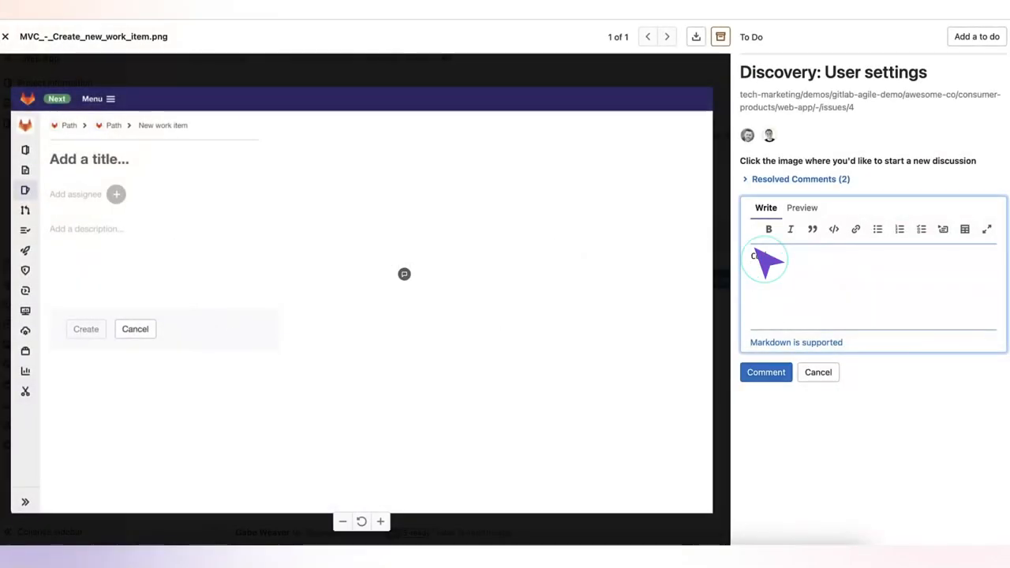
text(Comment here)
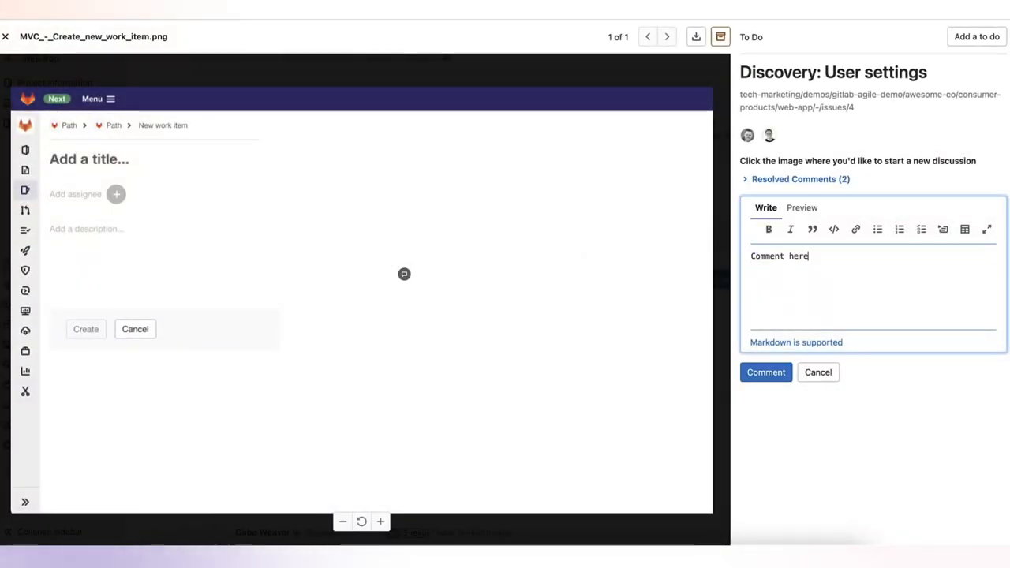
text(,)
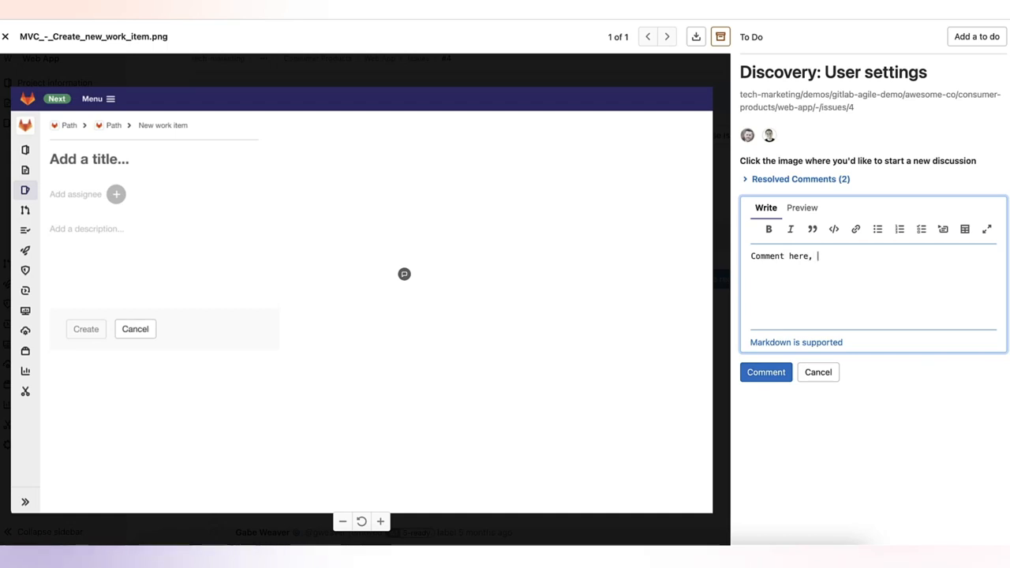
text(fix this)
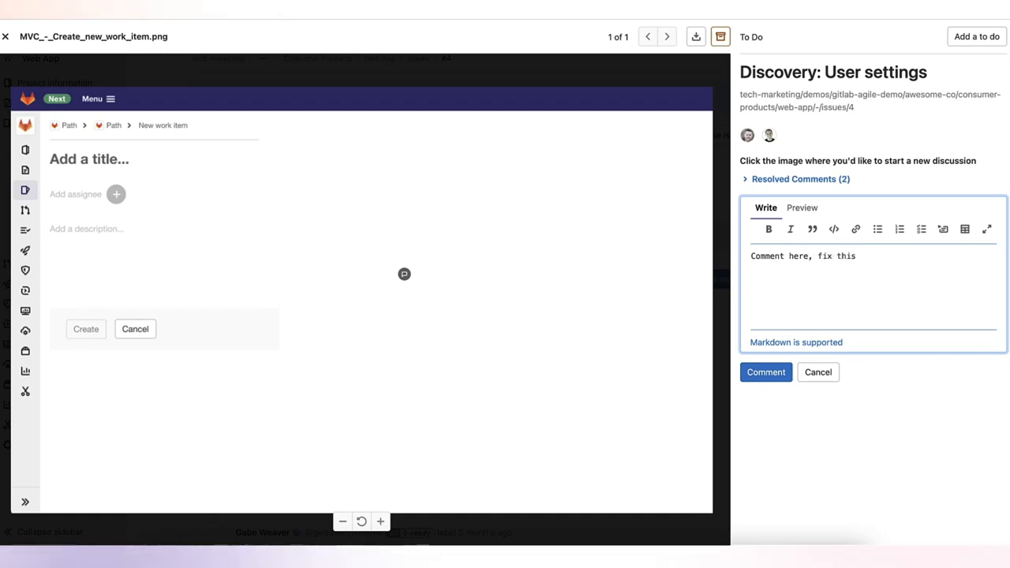
text(@tye)
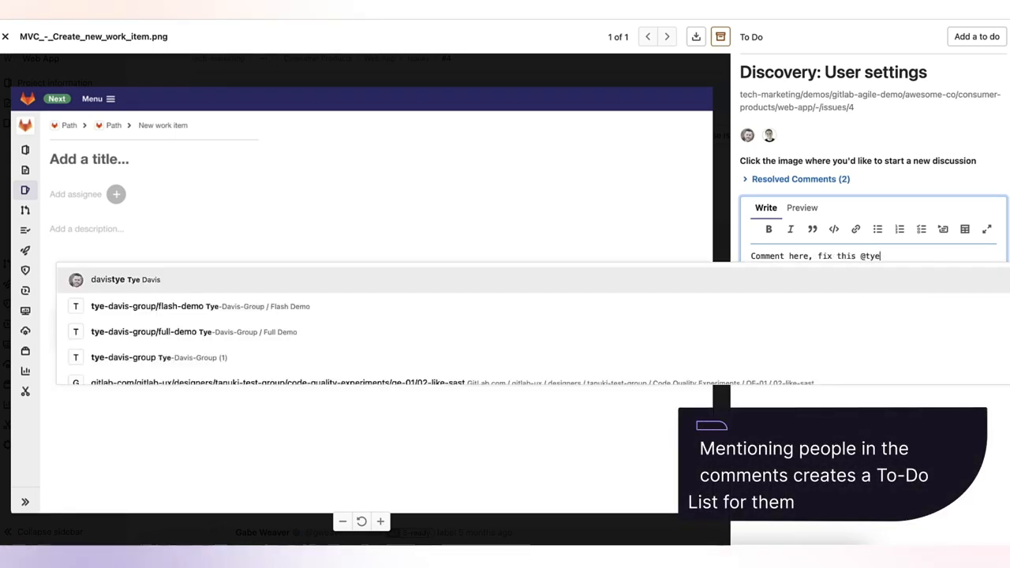
click(126, 280)
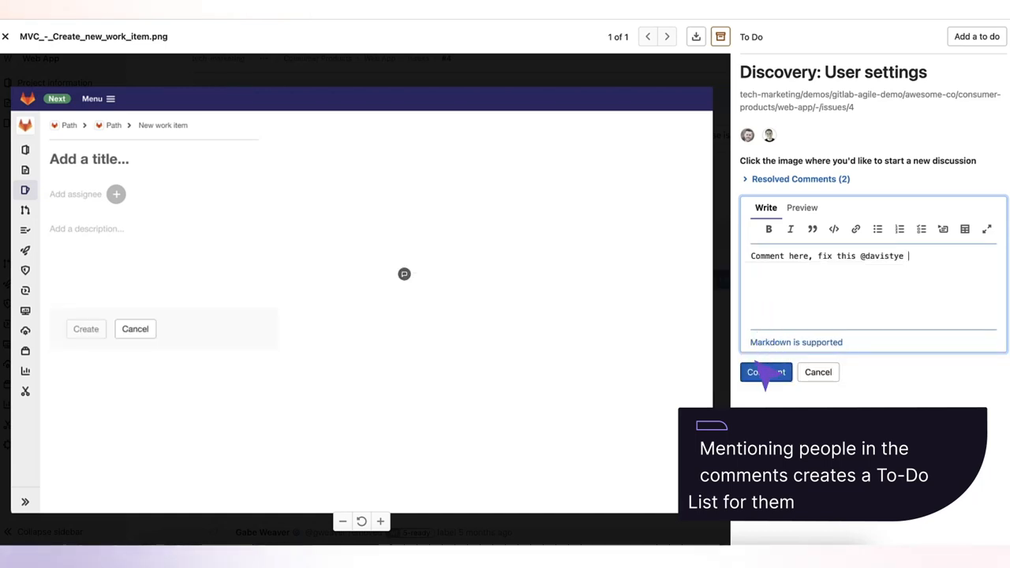
click(765, 373)
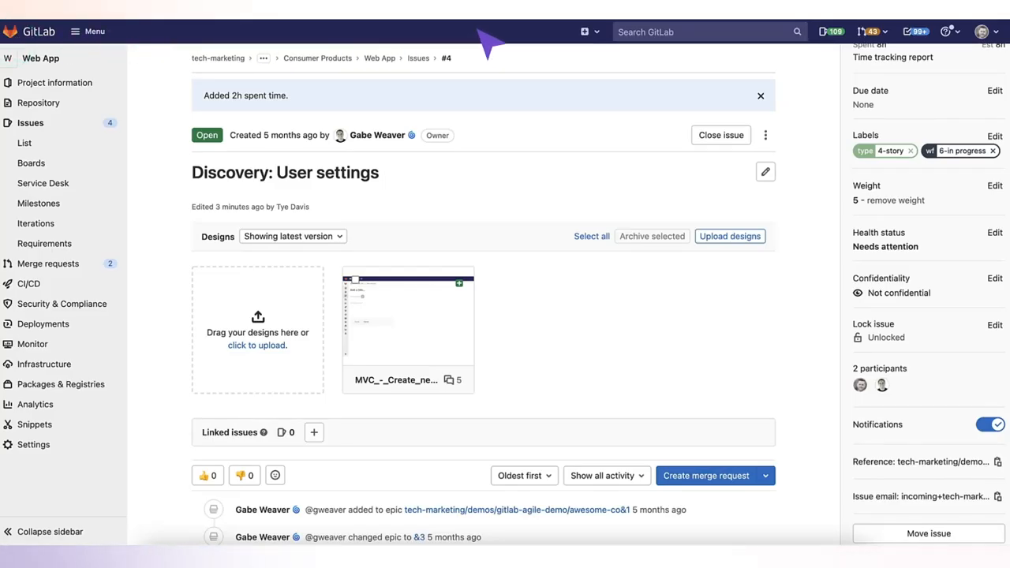
- Reply 'Got it' to the design's comment thread
click(916, 32)
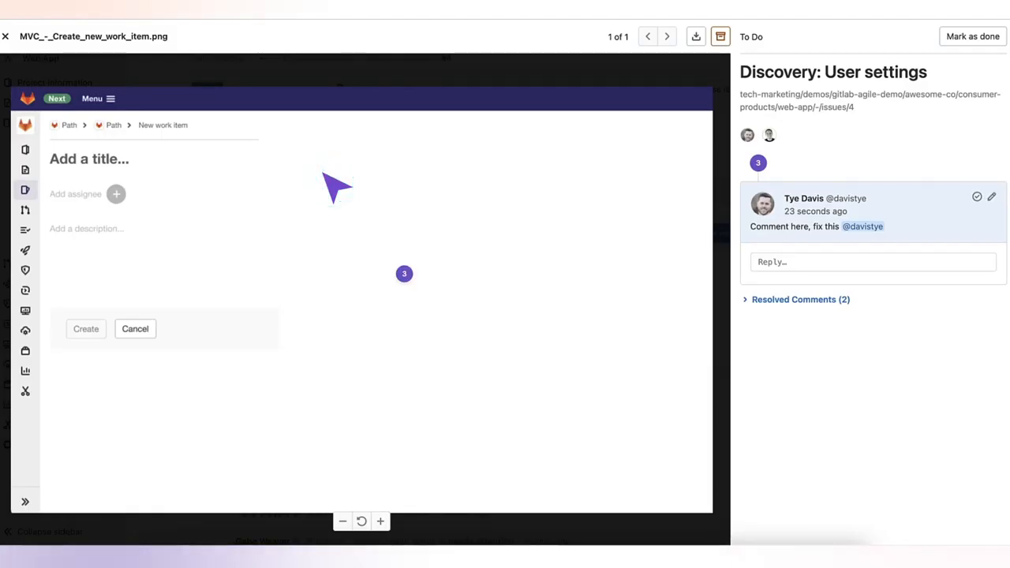
click(873, 262)
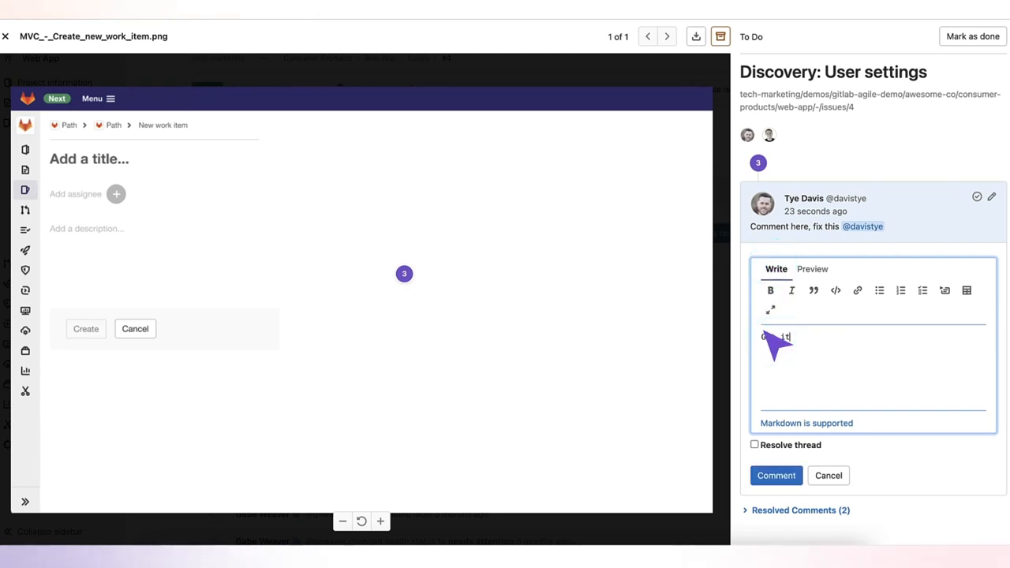
click(777, 475)
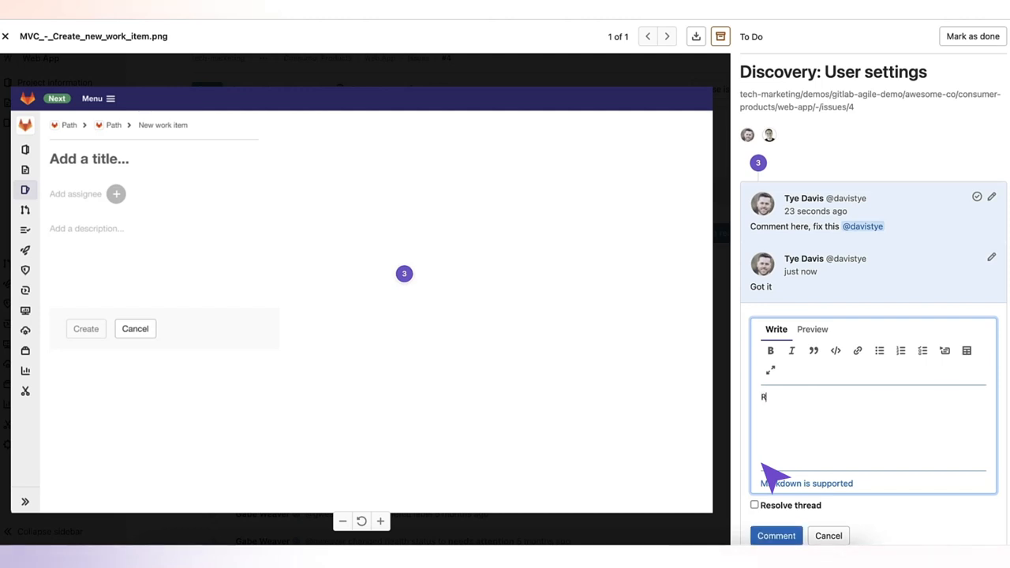
- Add a 'Resolve please' reply marked to resolve the thread
text(esolve please)
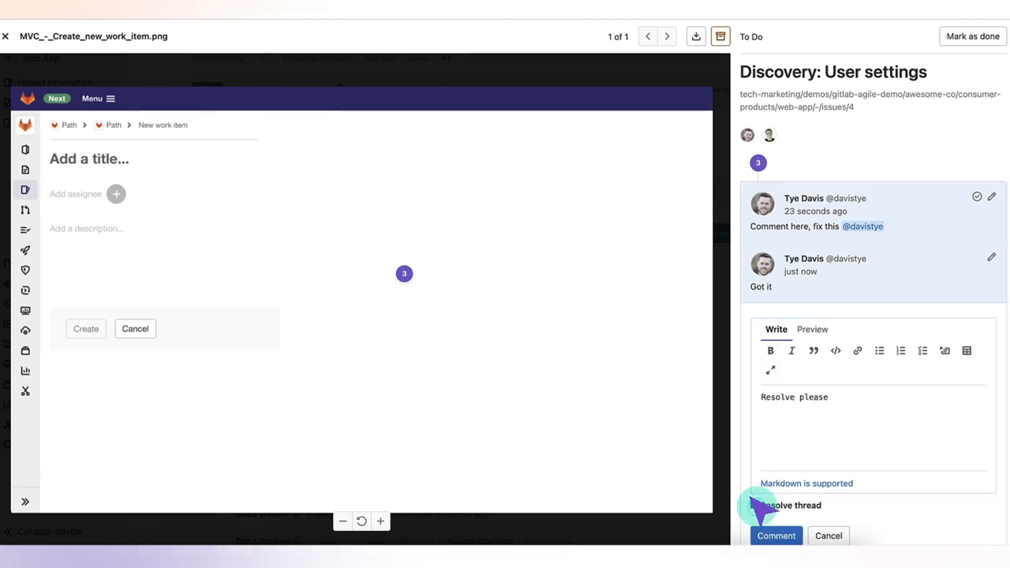
click(776, 536)
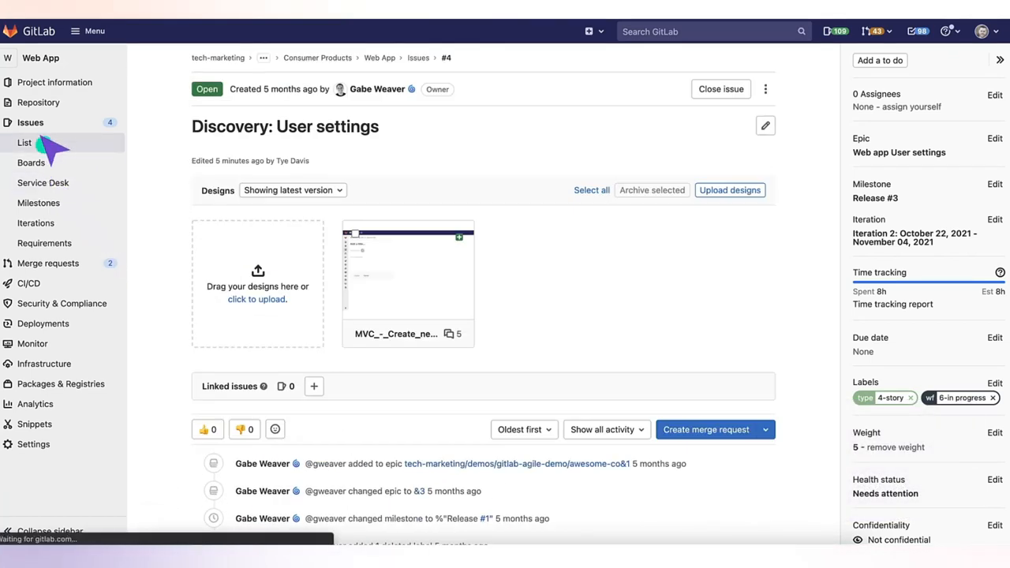
- Sort the project's issue list by Blocking and open the Create account form issue
click(25, 142)
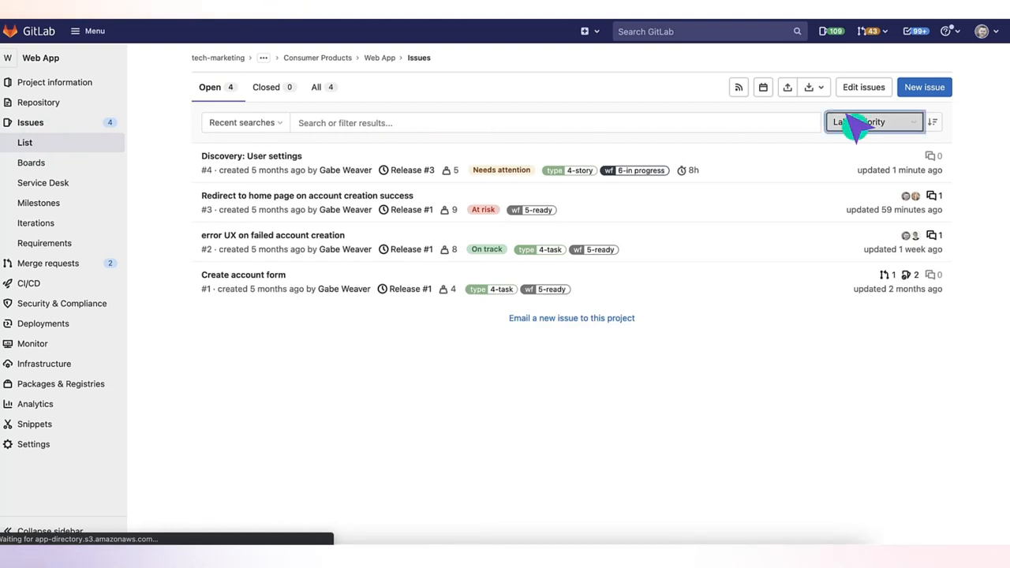
click(875, 122)
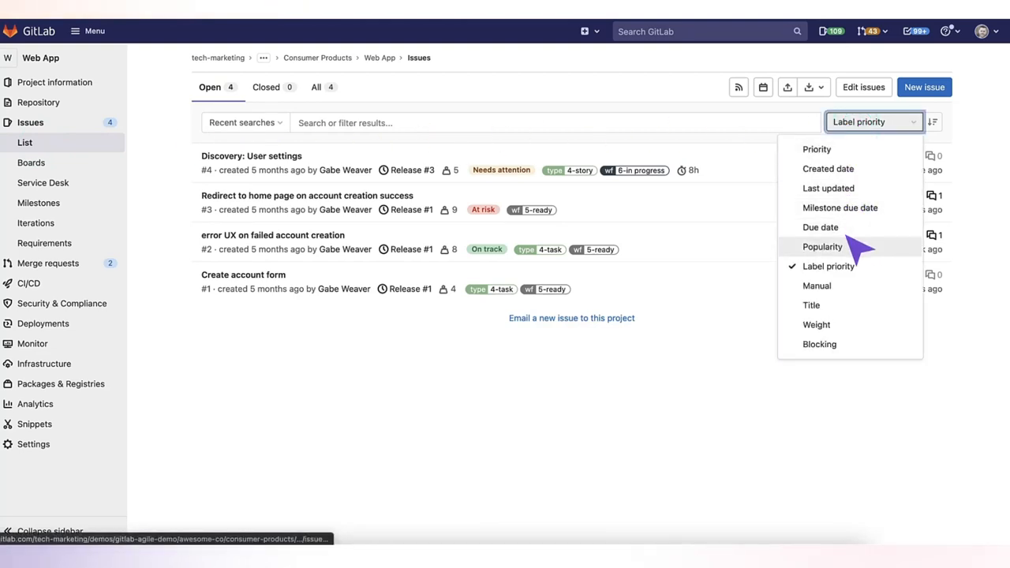
click(822, 247)
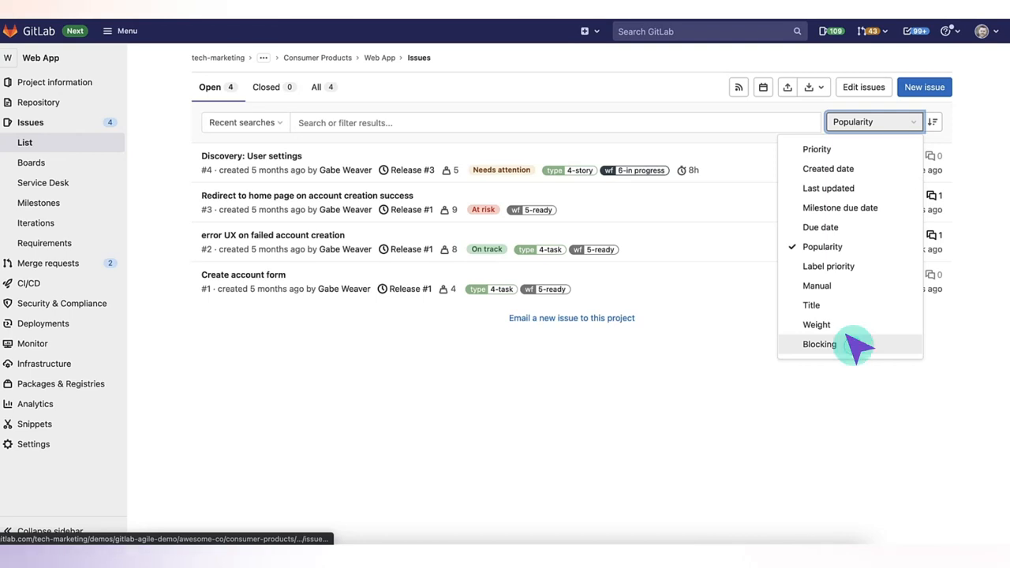
click(819, 344)
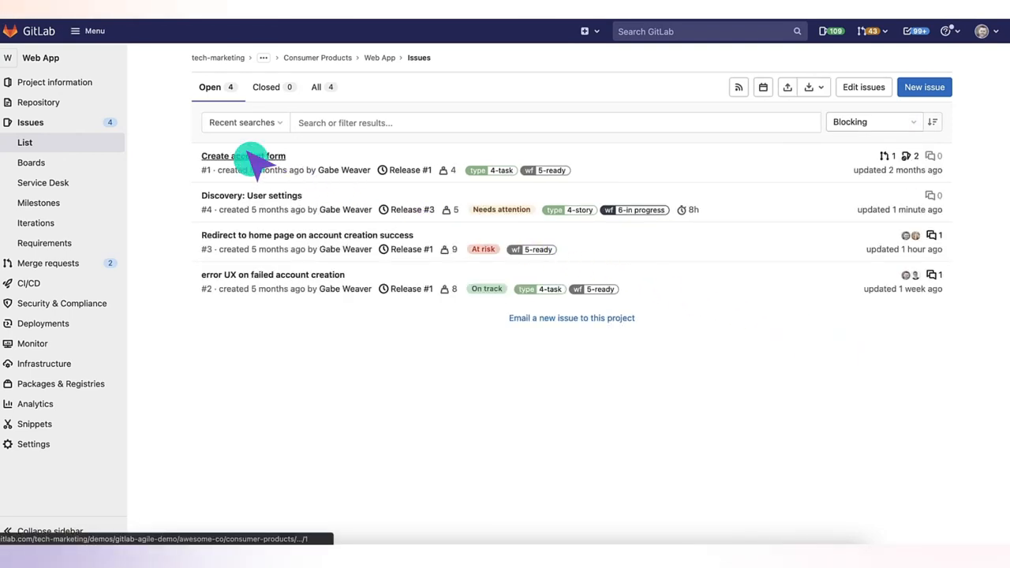
click(243, 157)
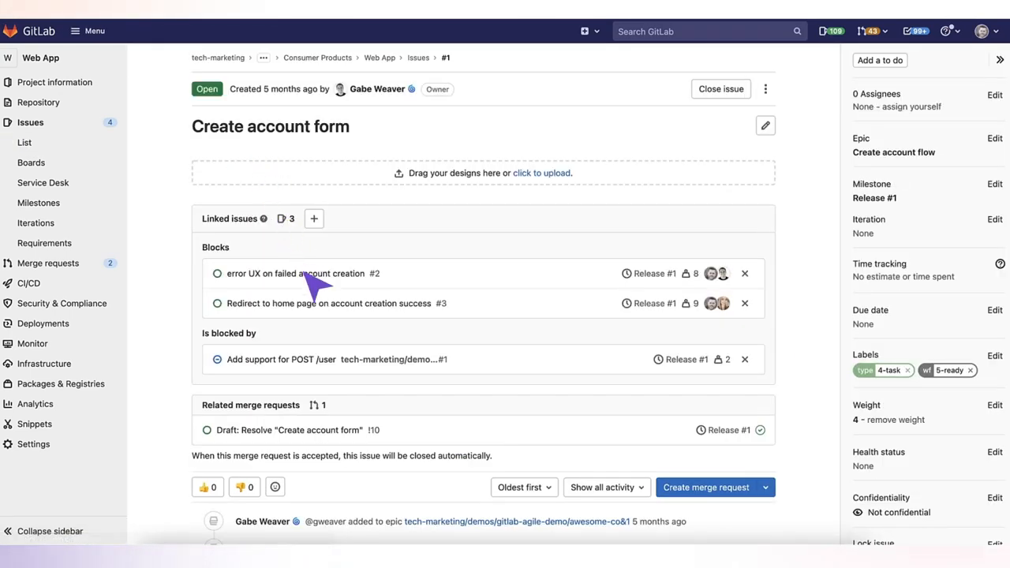